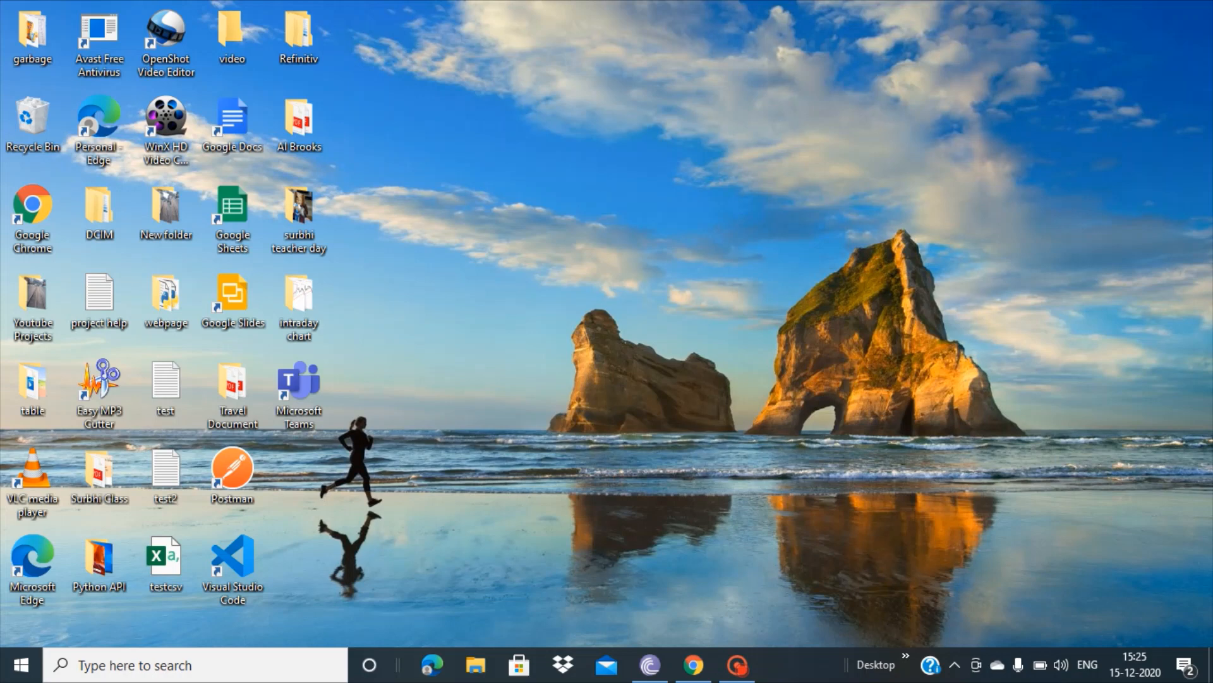
# - Search 'ca' in the taskbar search to surface the Camera app as best match
pyautogui.click(177, 665)
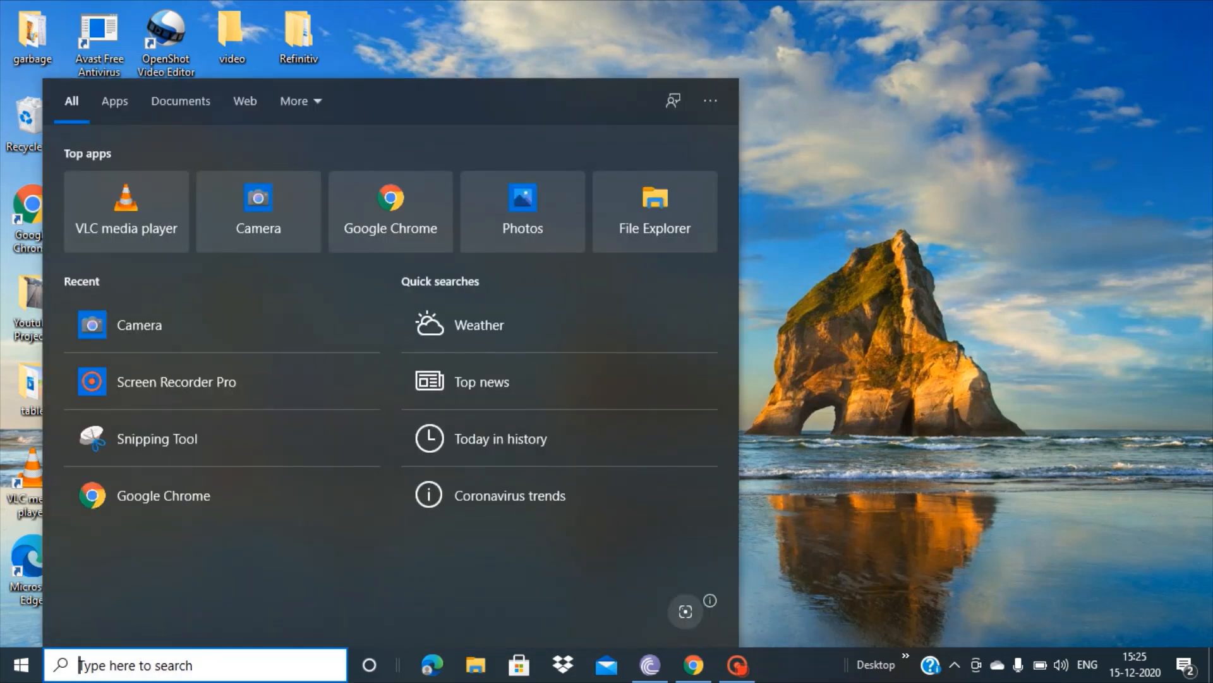
pyautogui.write('cam')
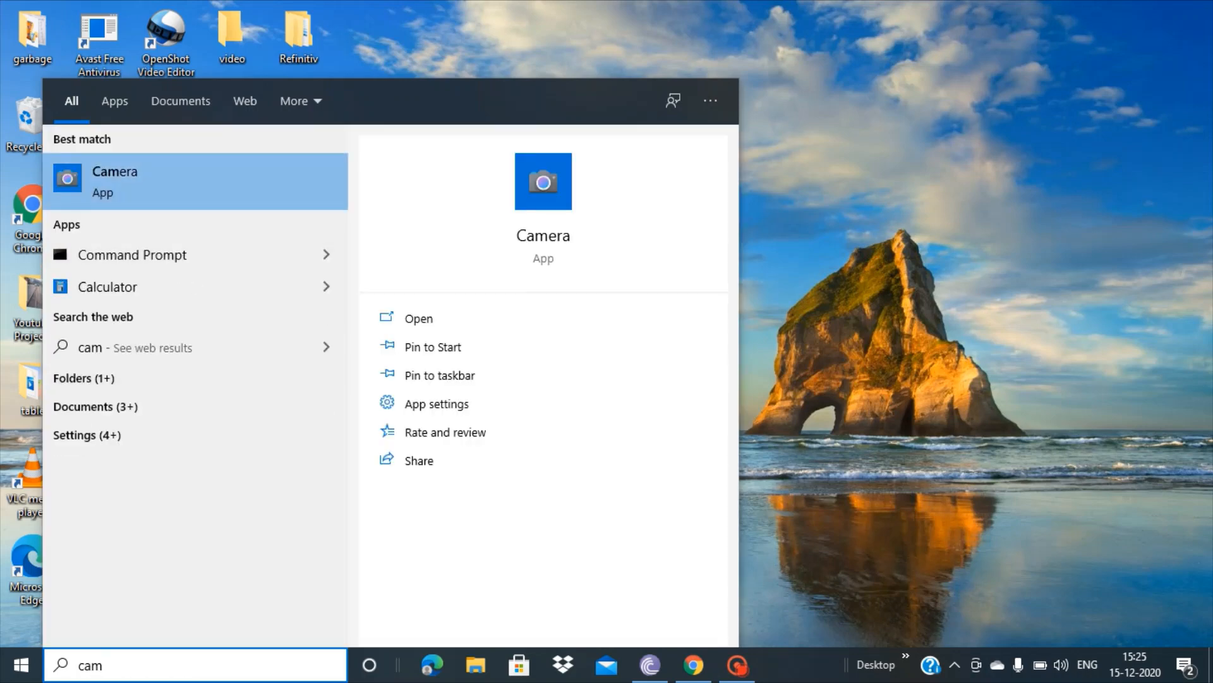
# - Launch the Camera app from the search results, showing its grid-lined video preview
pyautogui.click(114, 179)
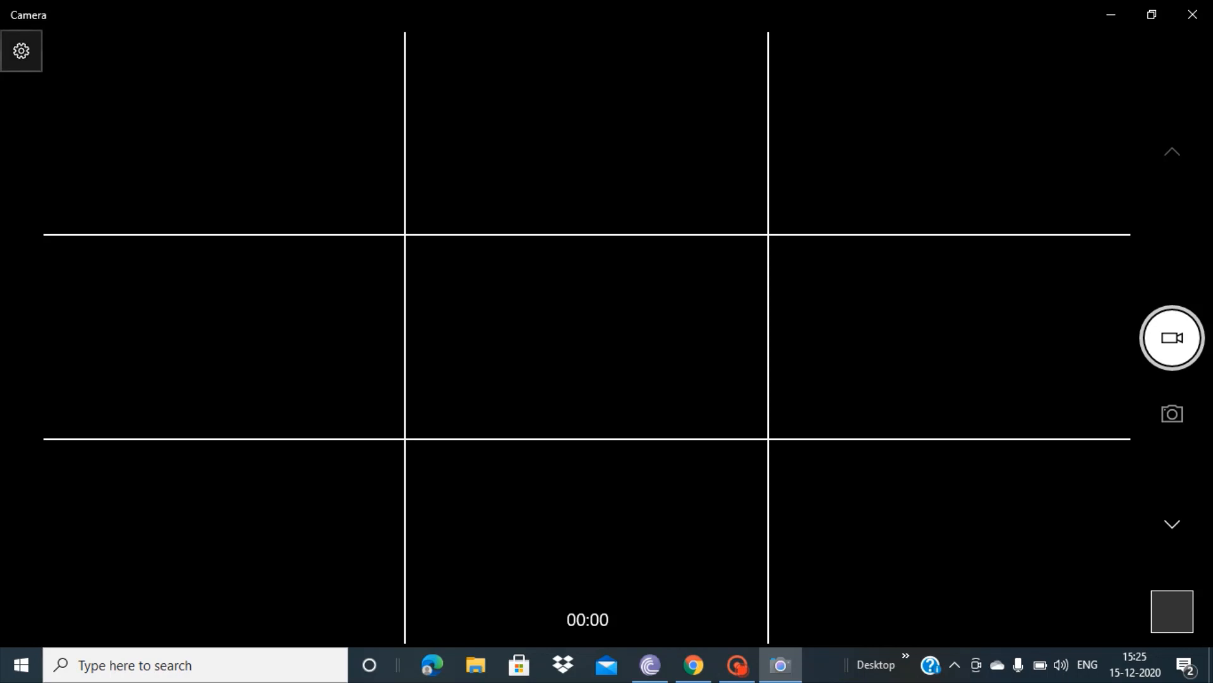
# - Show the Camera settings panel scrolled to the Videos section (720p 16:9 30fps, 50 Hz)
pyautogui.click(23, 51)
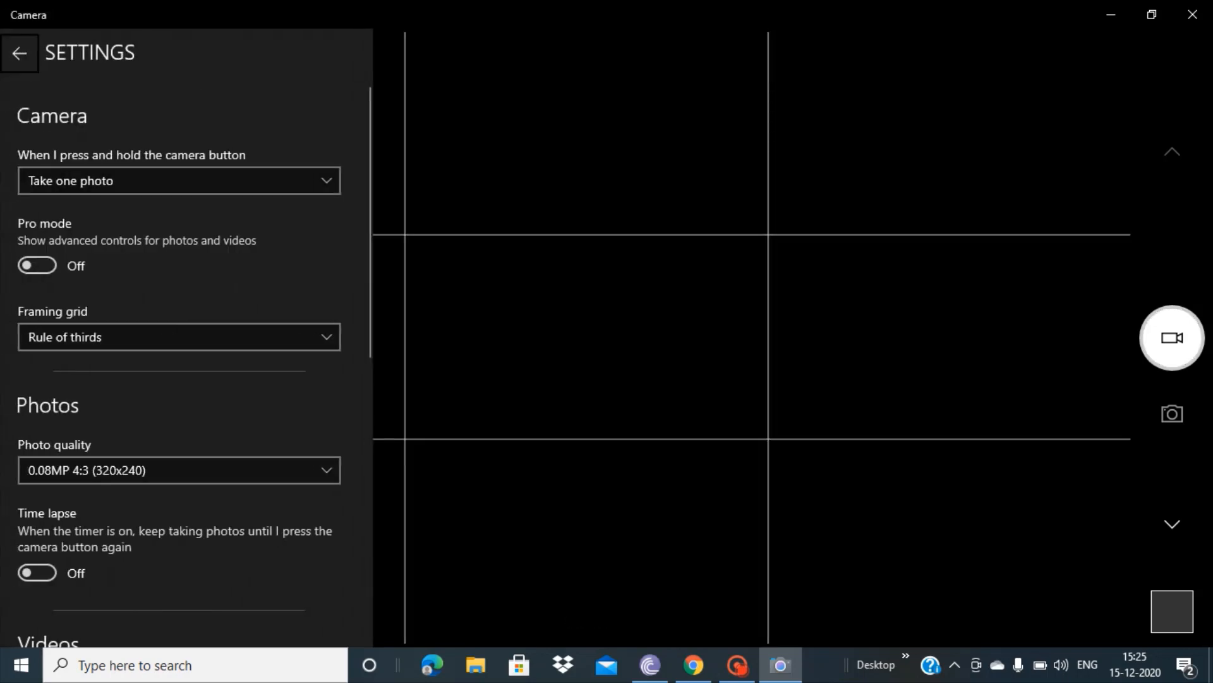
pyautogui.scroll(-3)
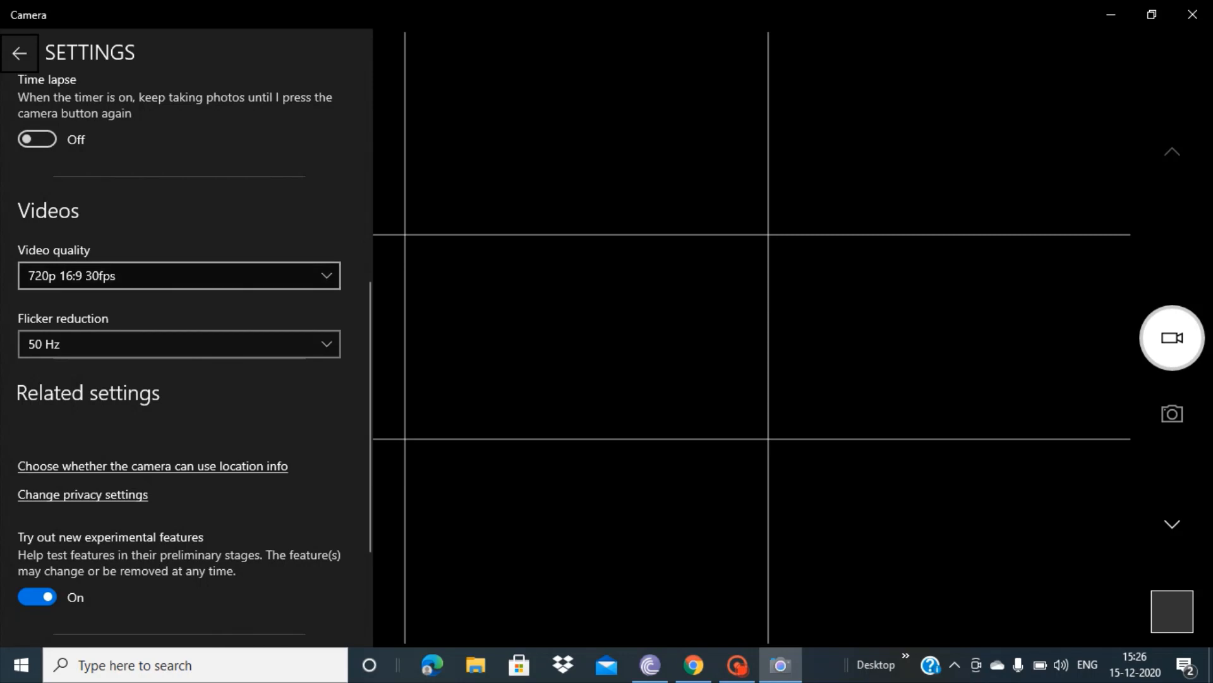
# - Expand the Video quality list showing resolutions from 720p down to 144p
pyautogui.click(179, 276)
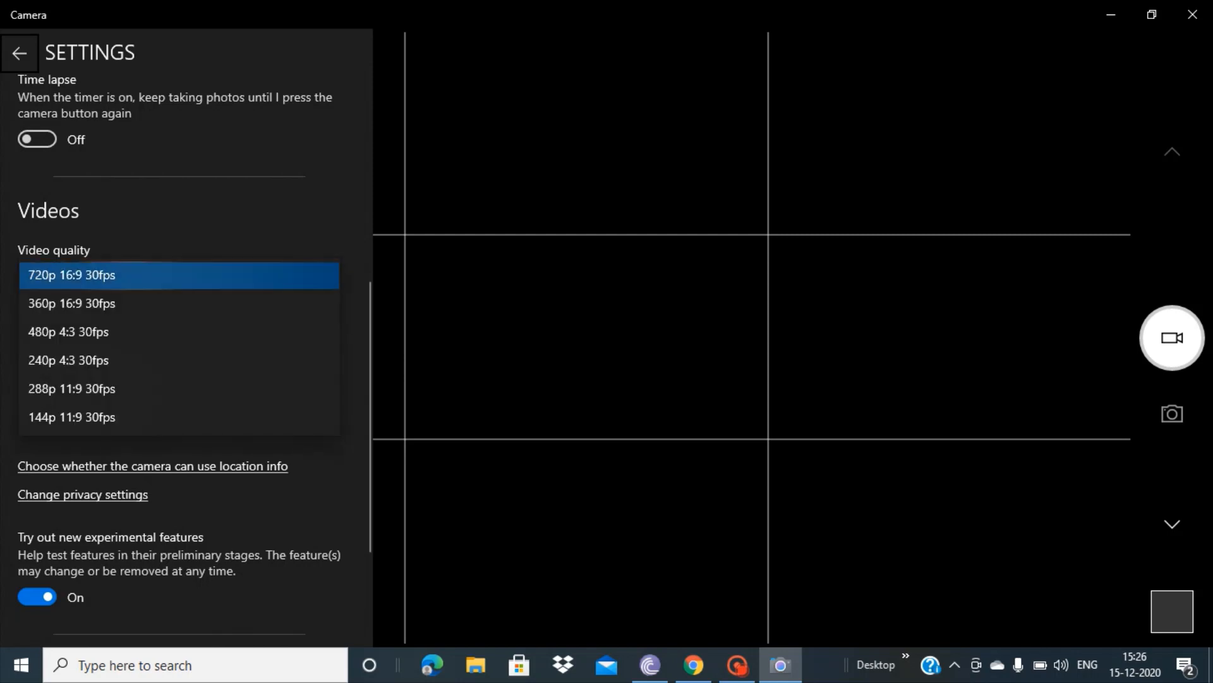
pyautogui.moveTo(71, 303)
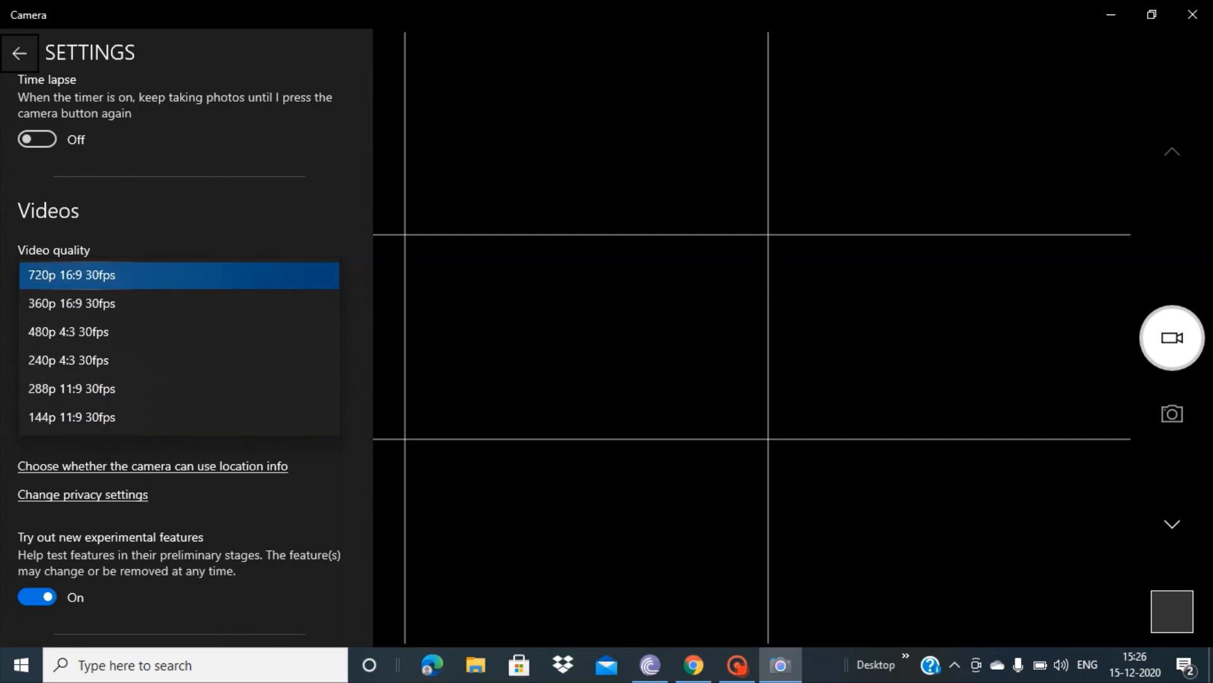
pyautogui.moveTo(71, 303)
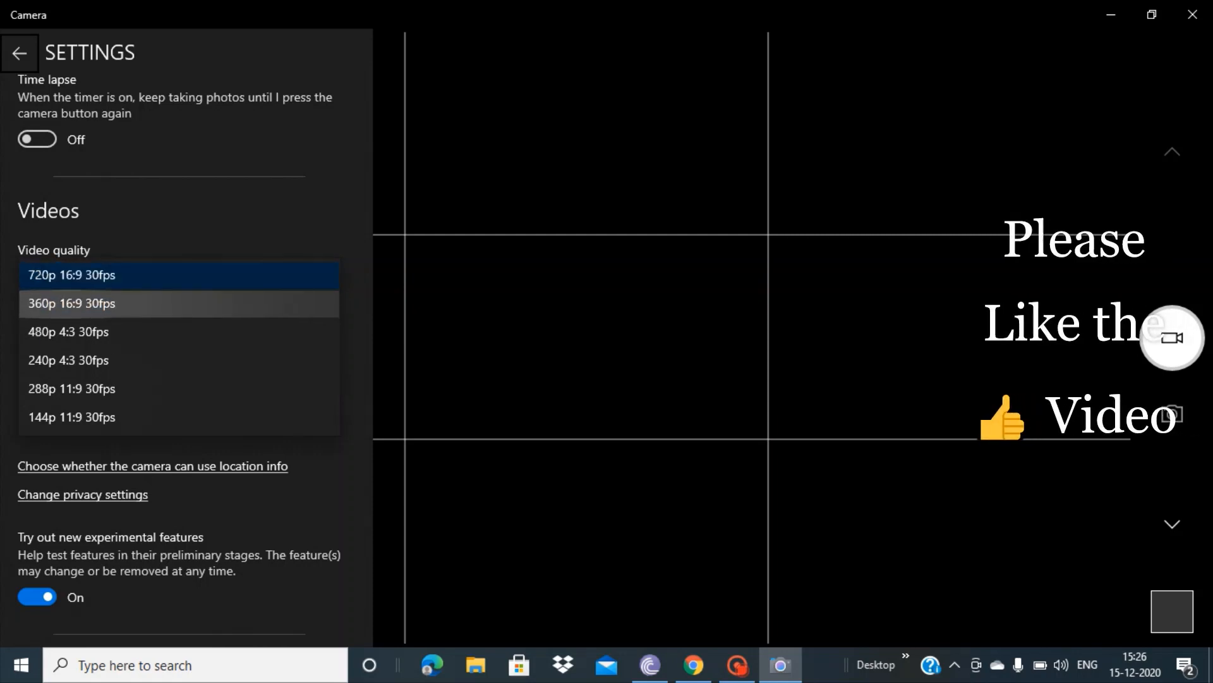
# - Choose 360p 16:9 30fps video quality and re-expand the list to confirm the selection
pyautogui.click(71, 304)
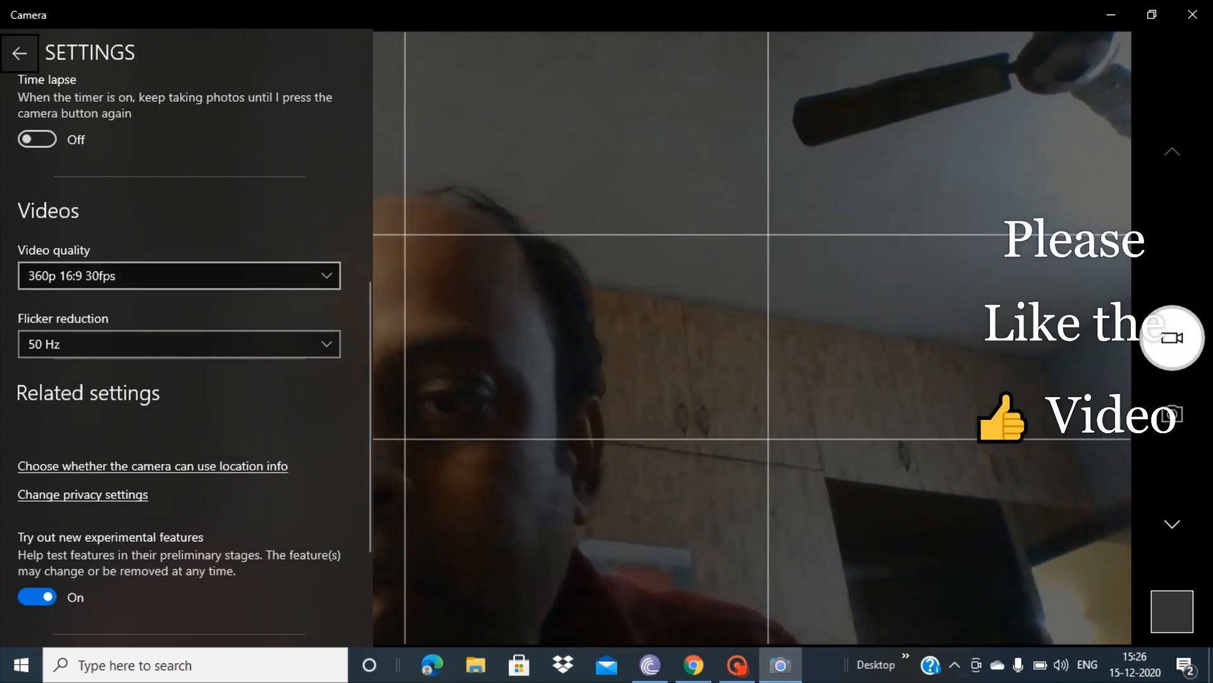
pyautogui.click(180, 275)
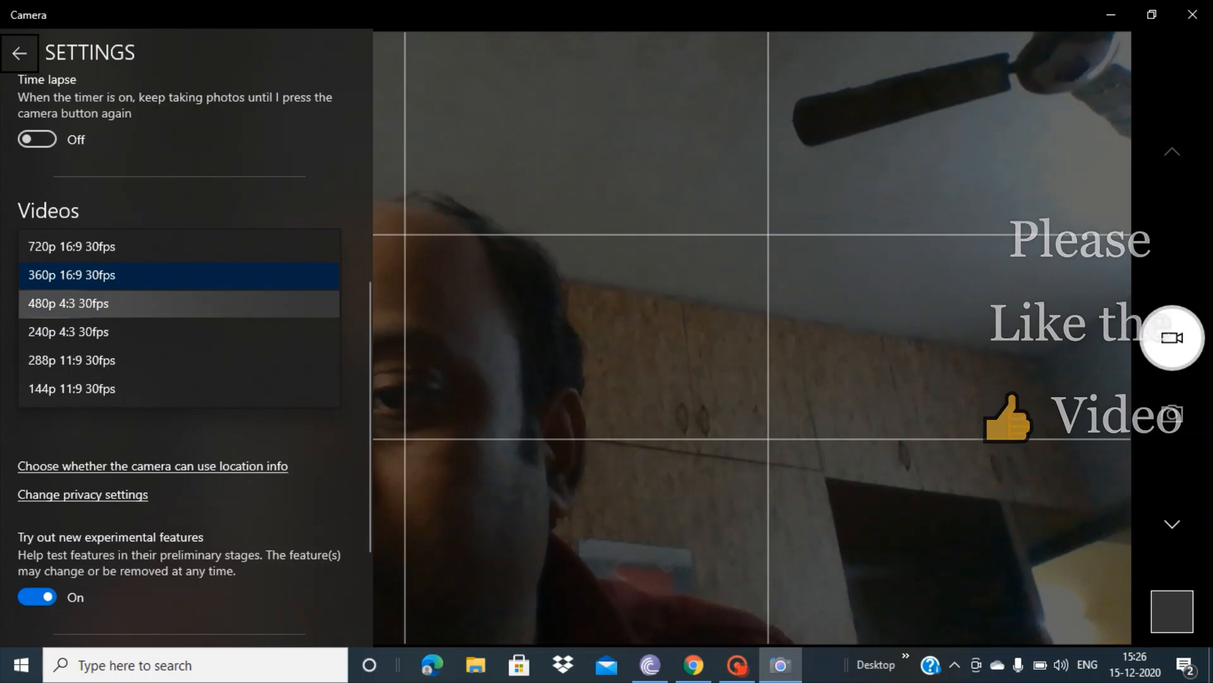